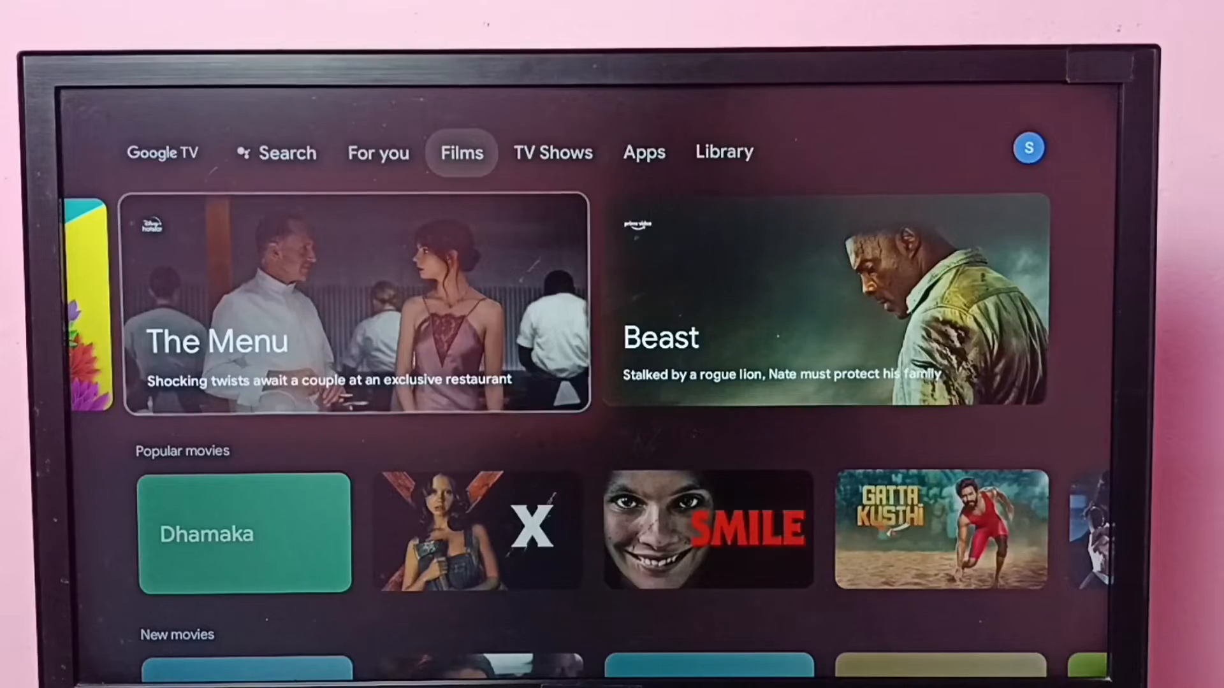
- Open Settings from the profile icon and scroll down to System
left_click(553, 152)
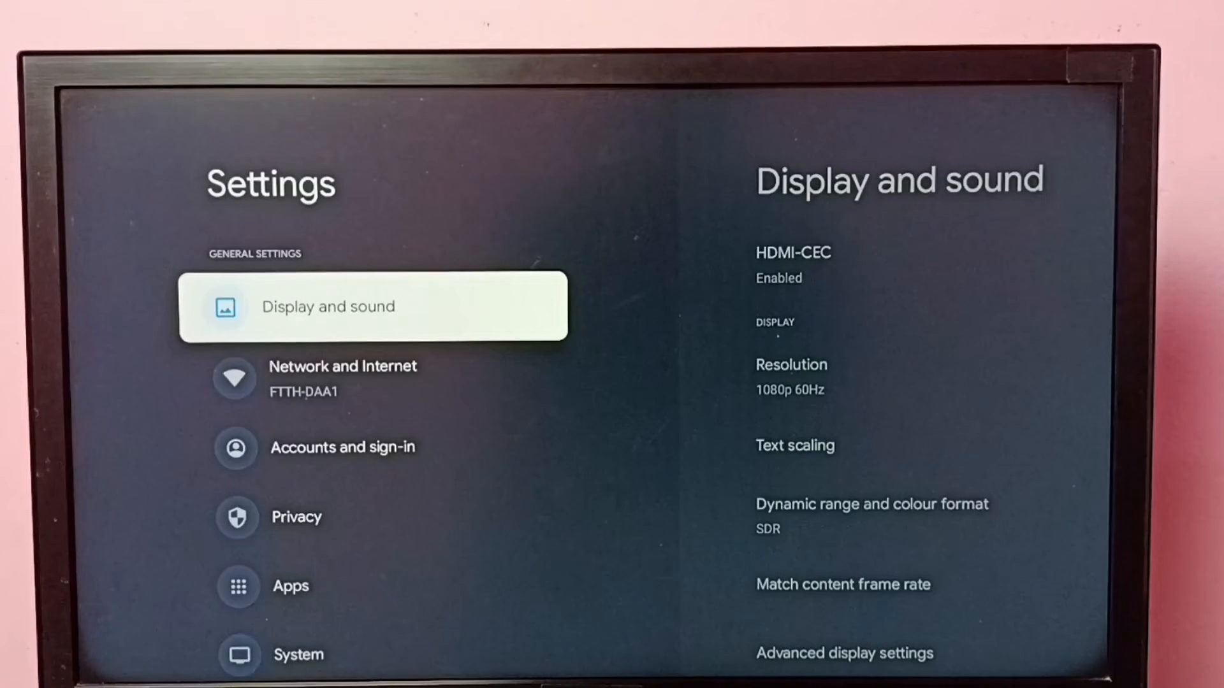
scroll("down", 3)
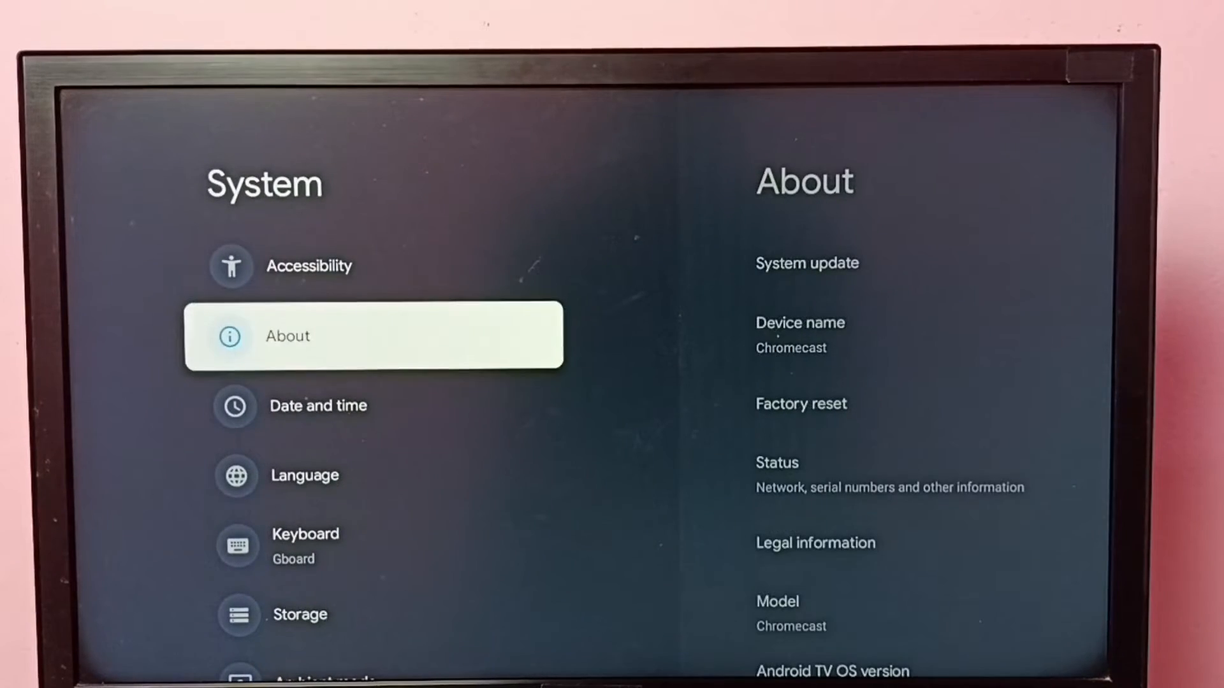
- Open About and scroll down toward the Android TV OS build entry
left_click(375, 336)
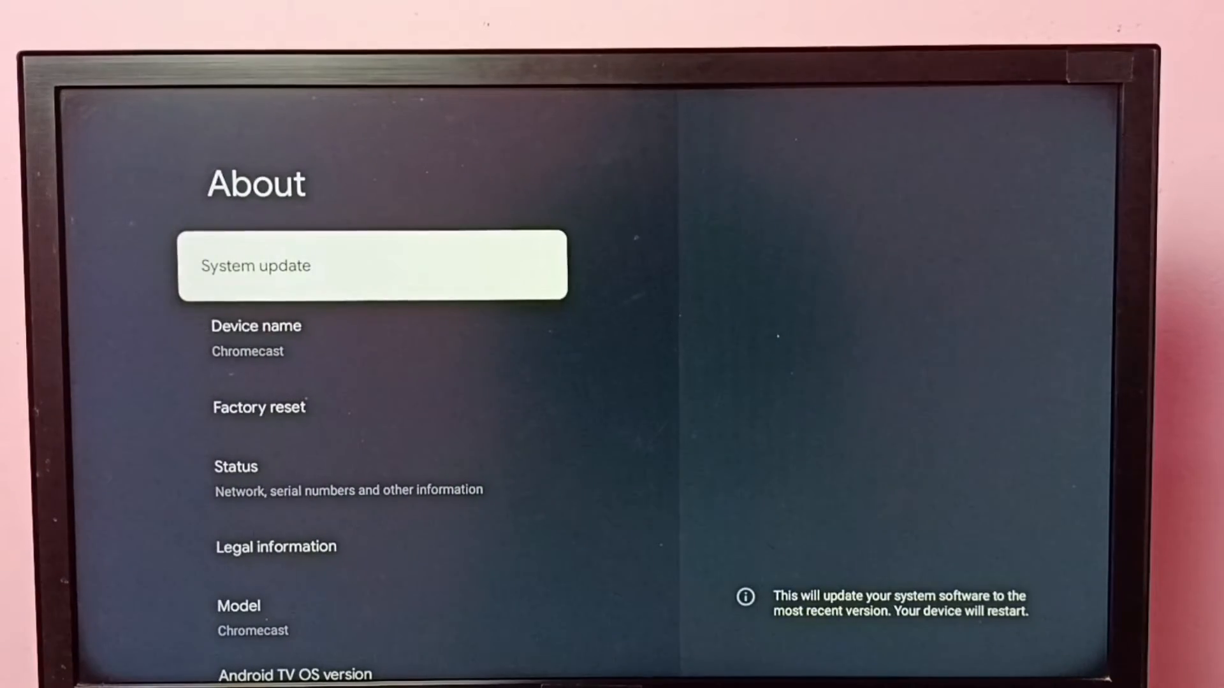
scroll("down", 3)
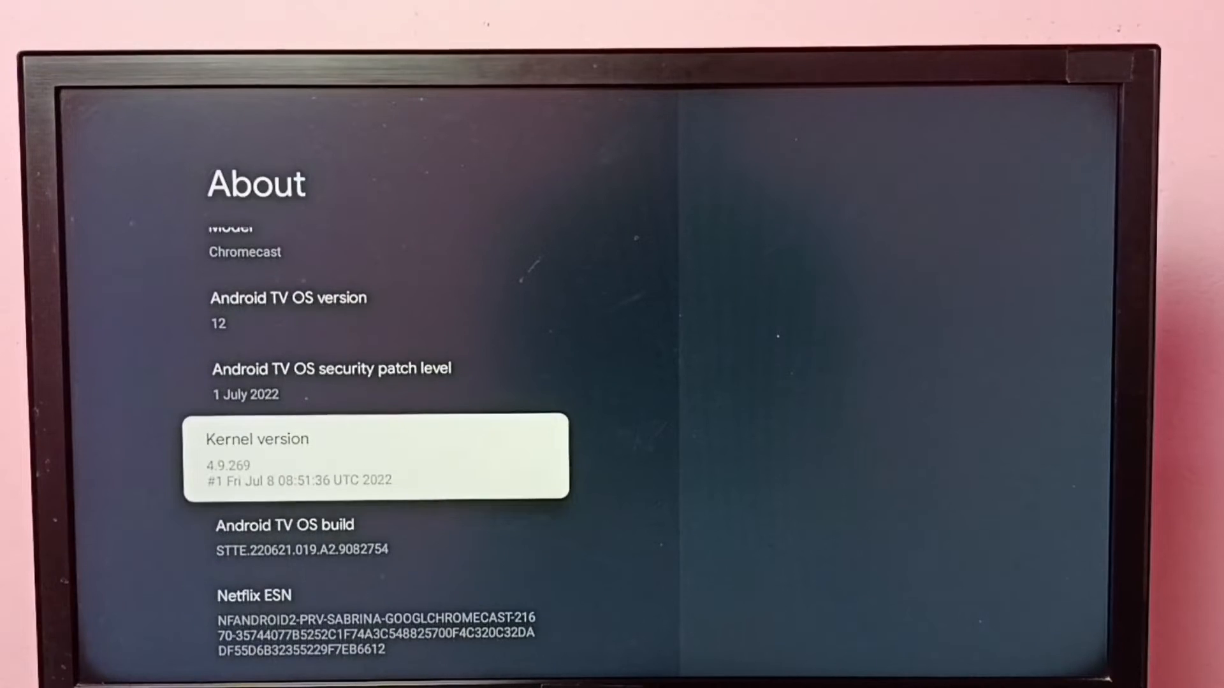
scroll("down", 3)
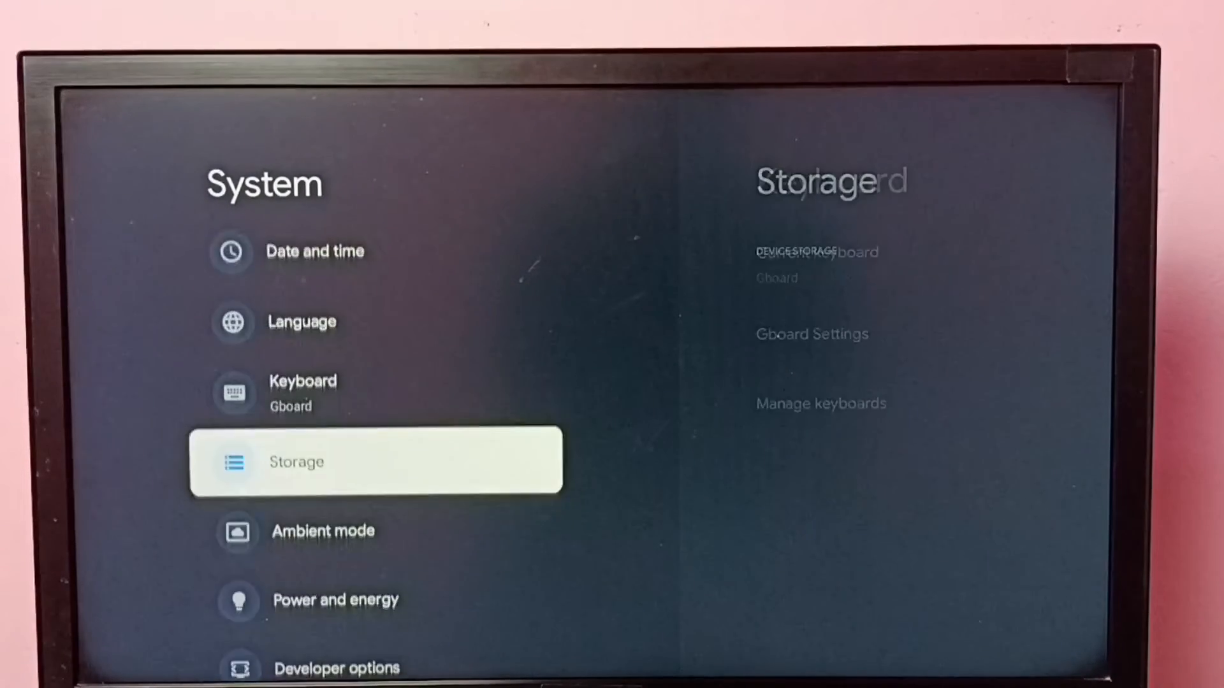
- Scroll Developer options down to the USB debugging toggle under Debugging
scroll("down", 3)
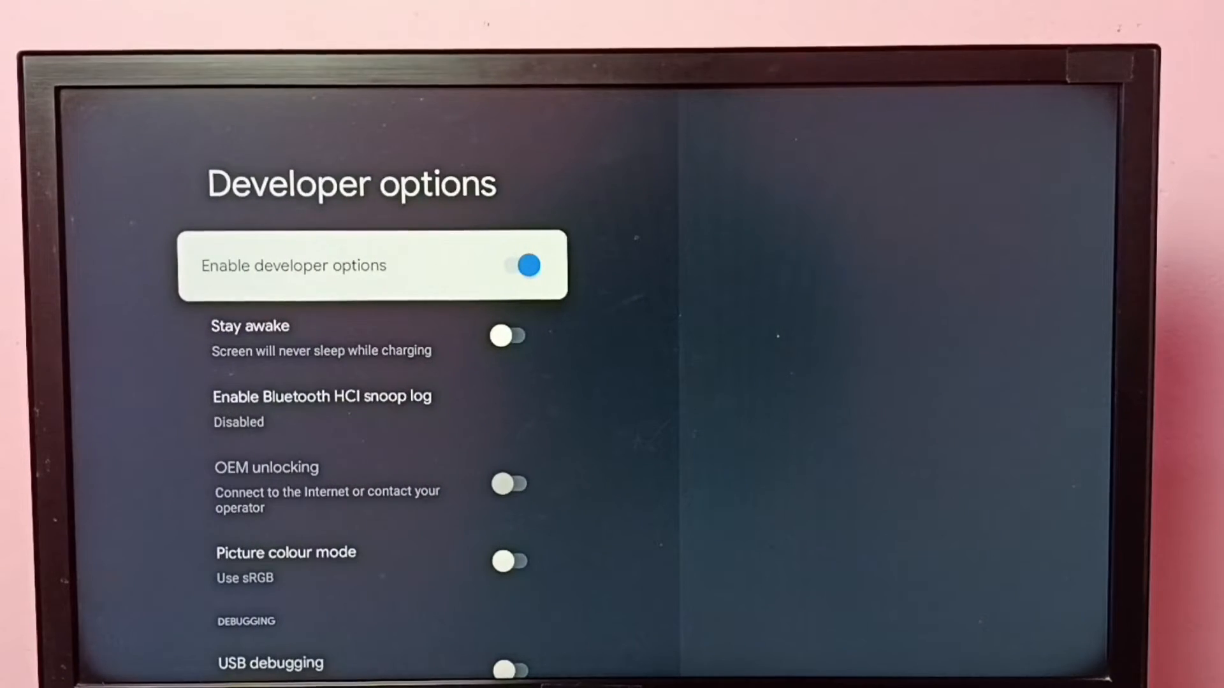
scroll("down", 3)
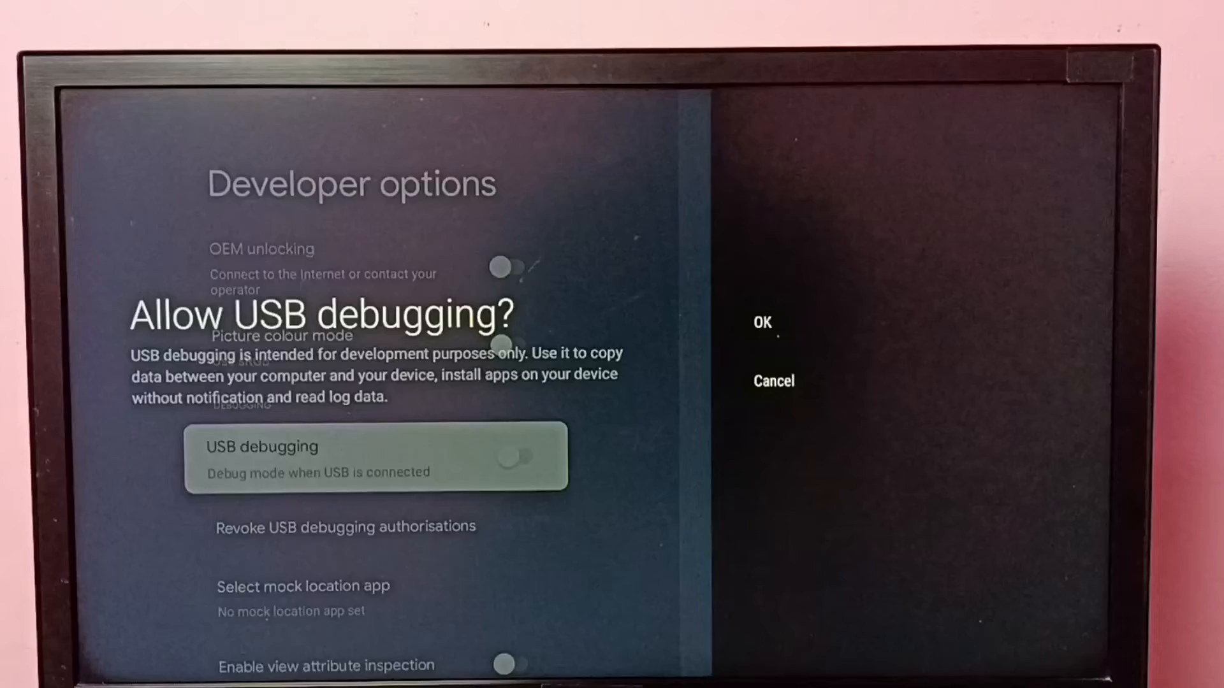
left_click(762, 322)
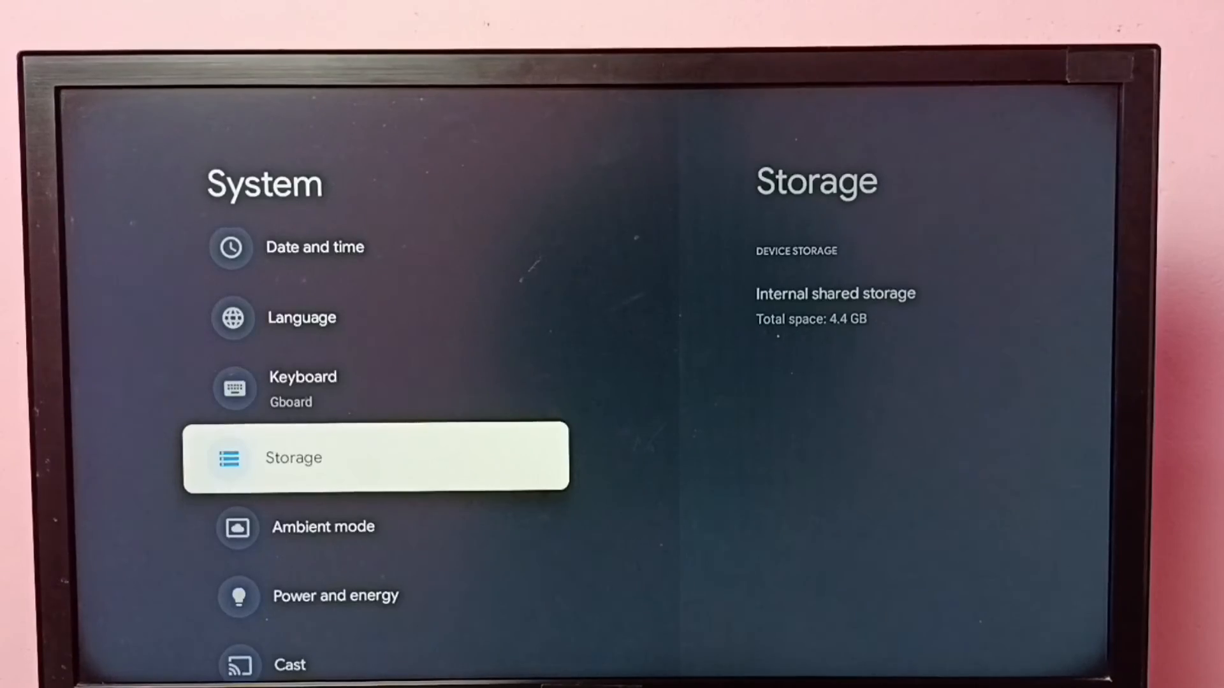
- Scroll the System list, then go Back to the main Settings menu
scroll("down", 3)
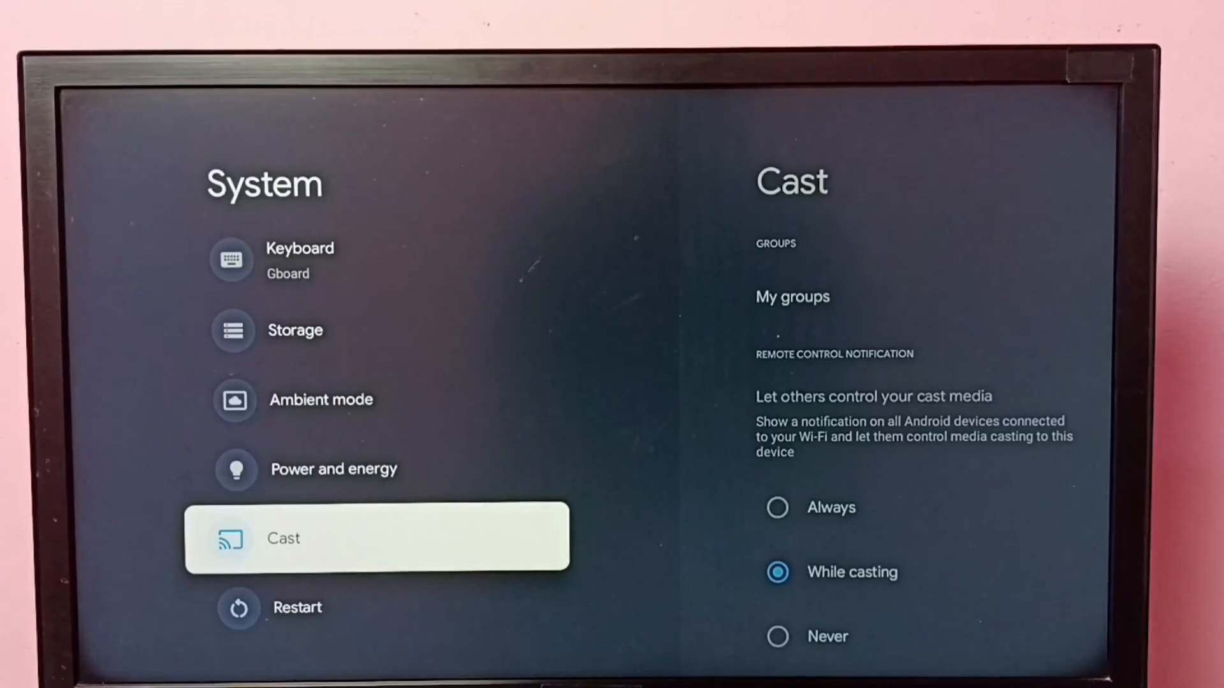
key("Back")
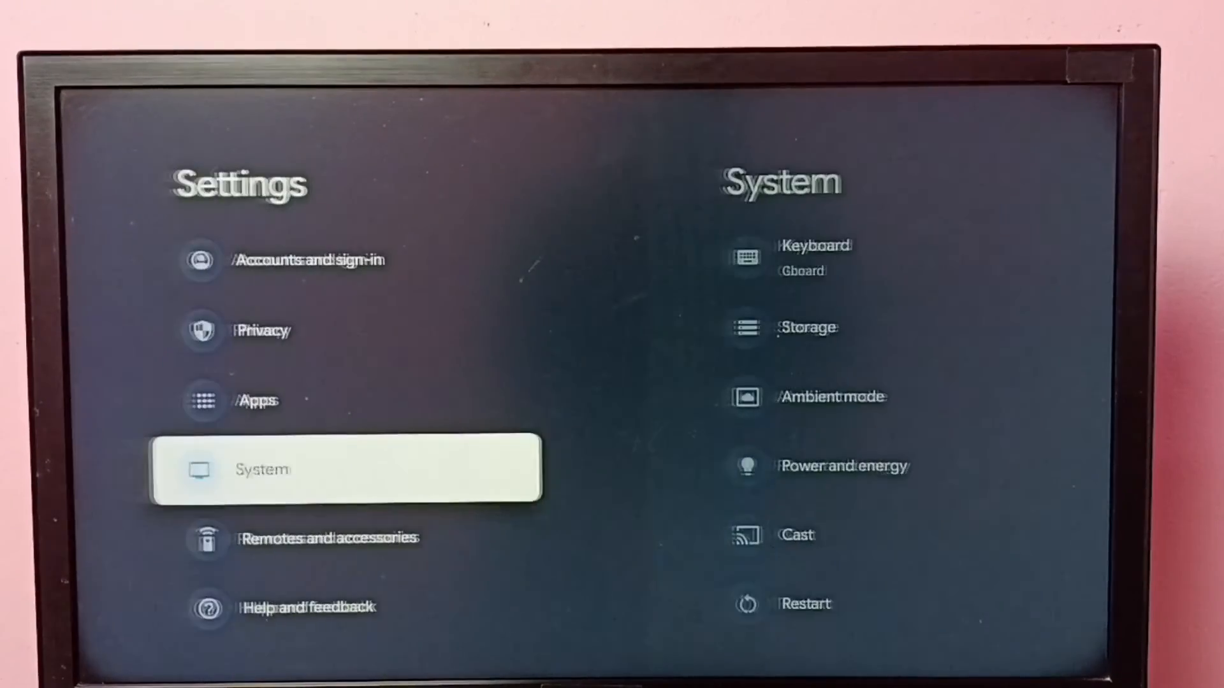